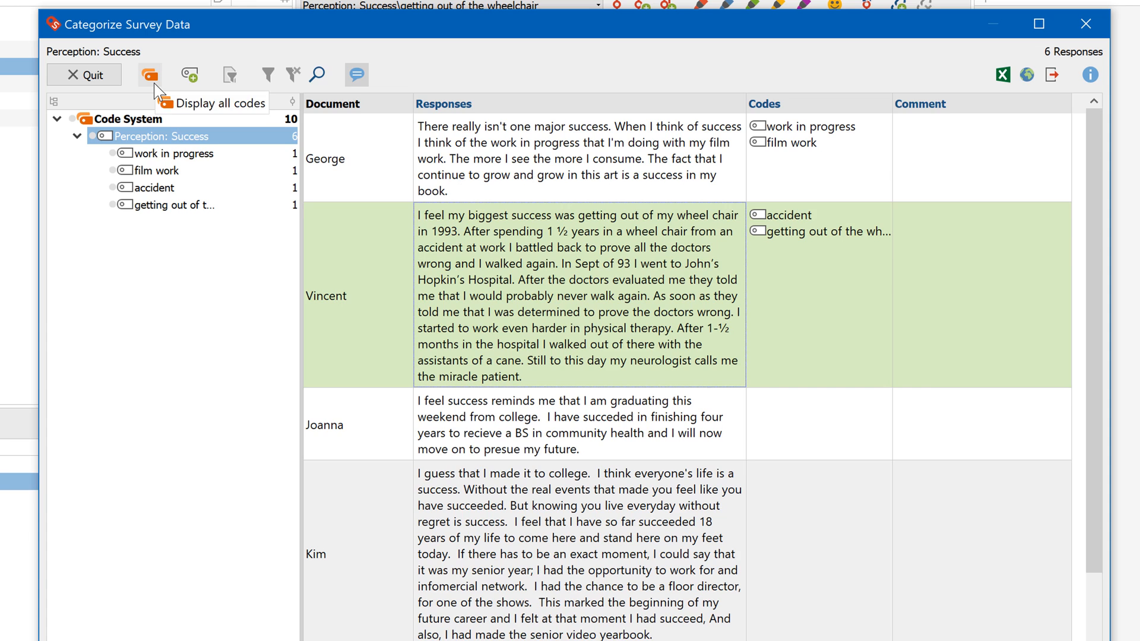
# - Display the full code system, including Failure, Happiness and Sadness perception codes, beside the survey responses
pyautogui.click(150, 75)
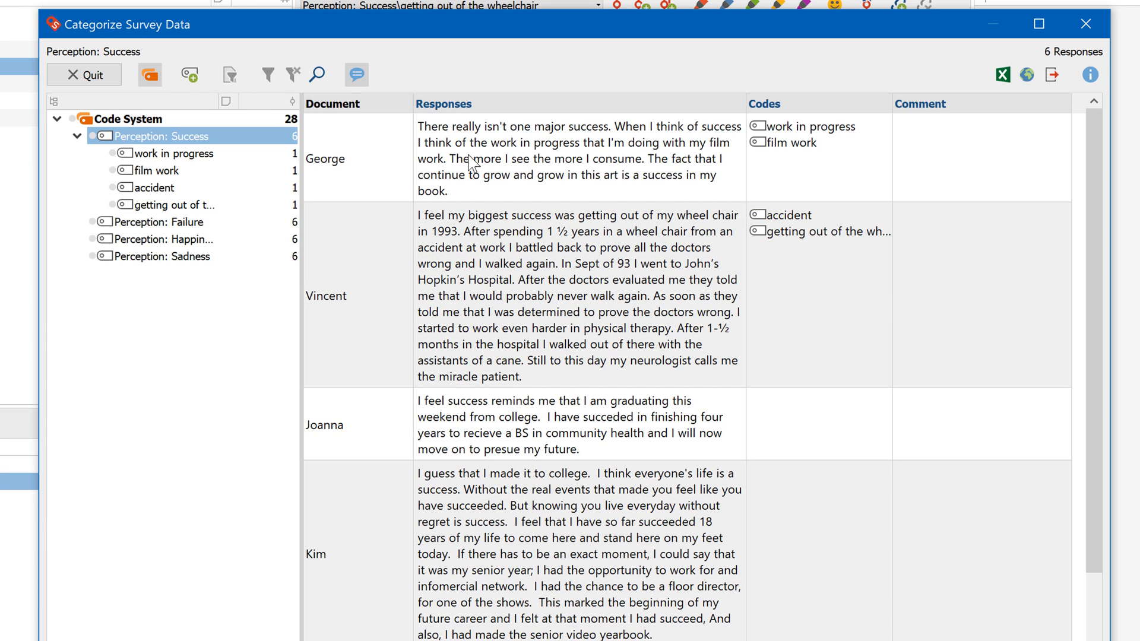